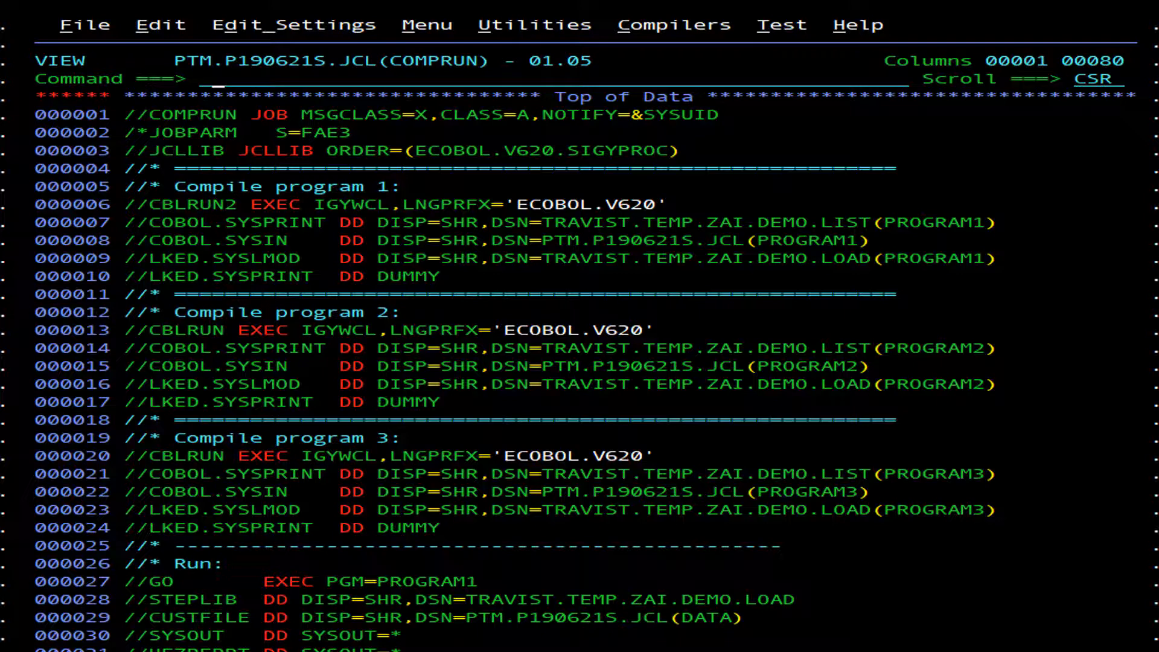
# Step: Submit the COMPRUN JCL to compile and run the three COBOL programs
pyautogui.write('submit')
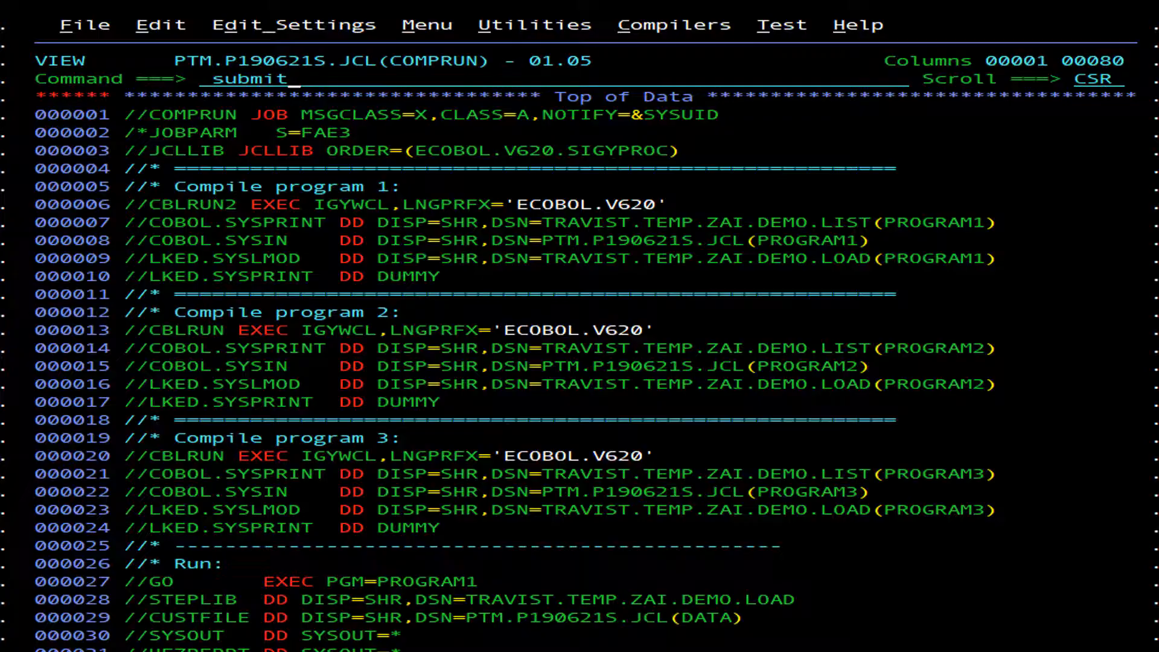
pyautogui.press('Enter')
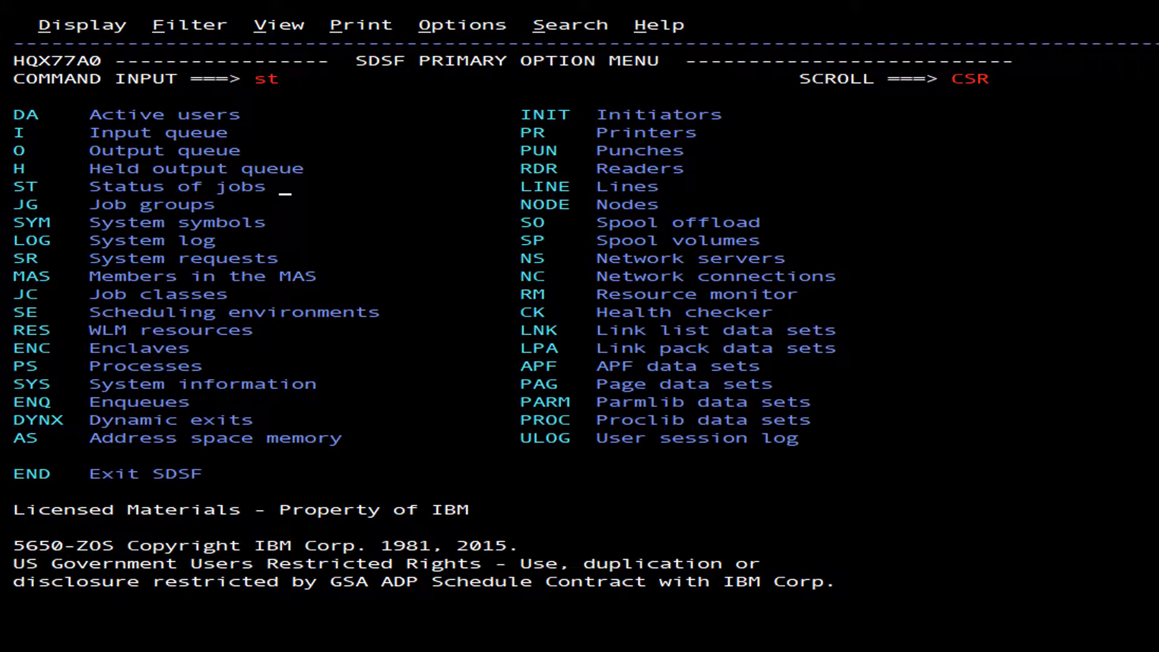
# Step: Display the SDSF job status list with the ST option
pyautogui.press('Enter')
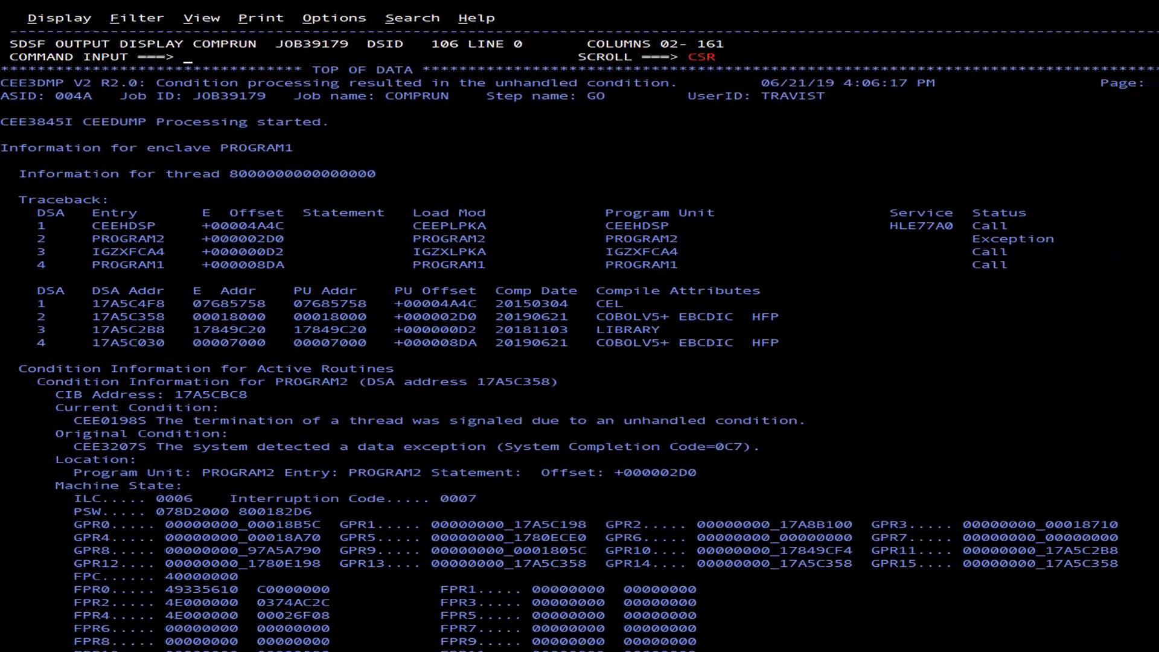
# Step: Scroll through the CEEDUMP traceback and storage sections for the 0C7 in PROGRAM2
pyautogui.scroll(-3)
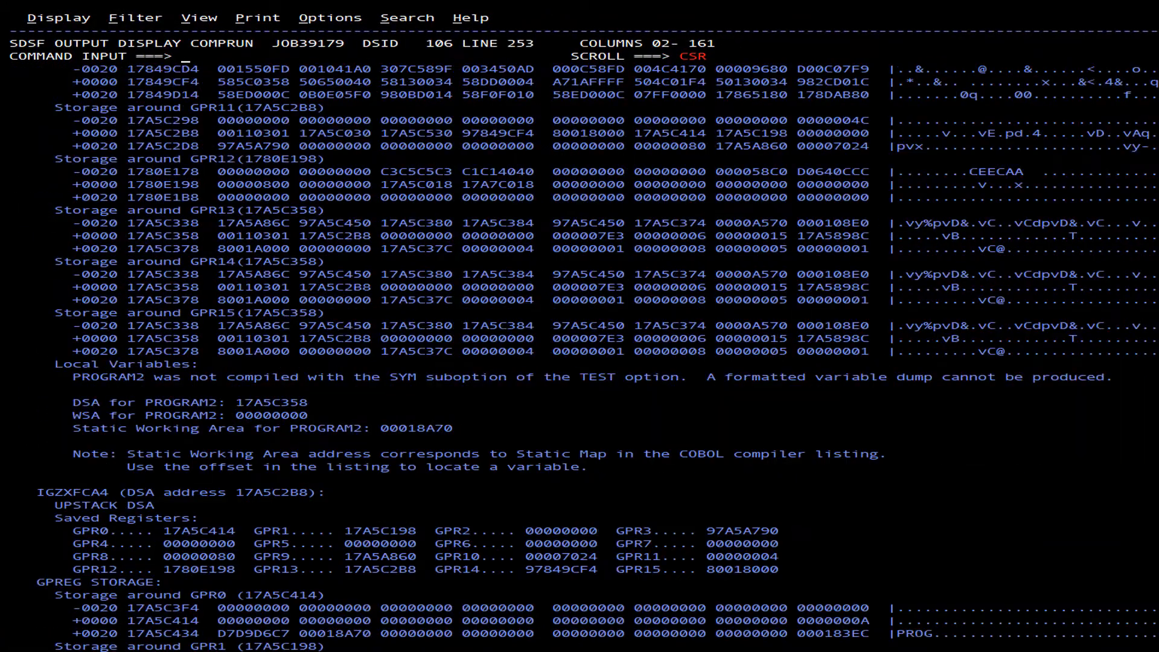
pyautogui.scroll(-3)
pyautogui.write('f files')
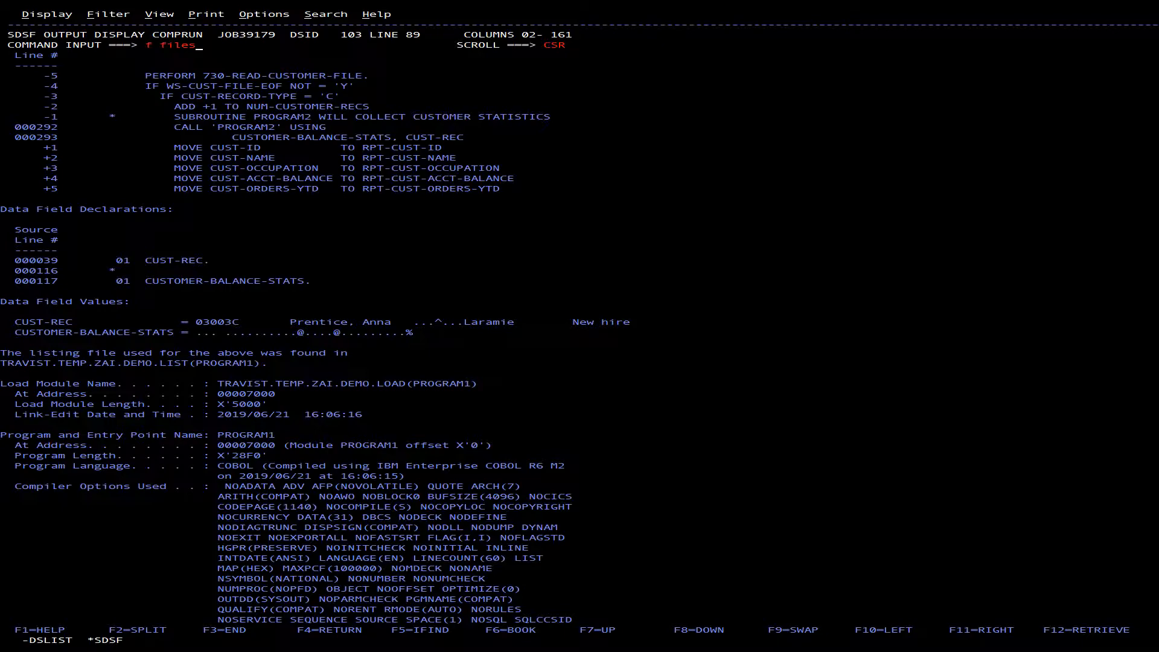
# Step: Jump to the Associated Open Files section showing CUSTFILE's previous, current and next records
pyautogui.press('Enter')
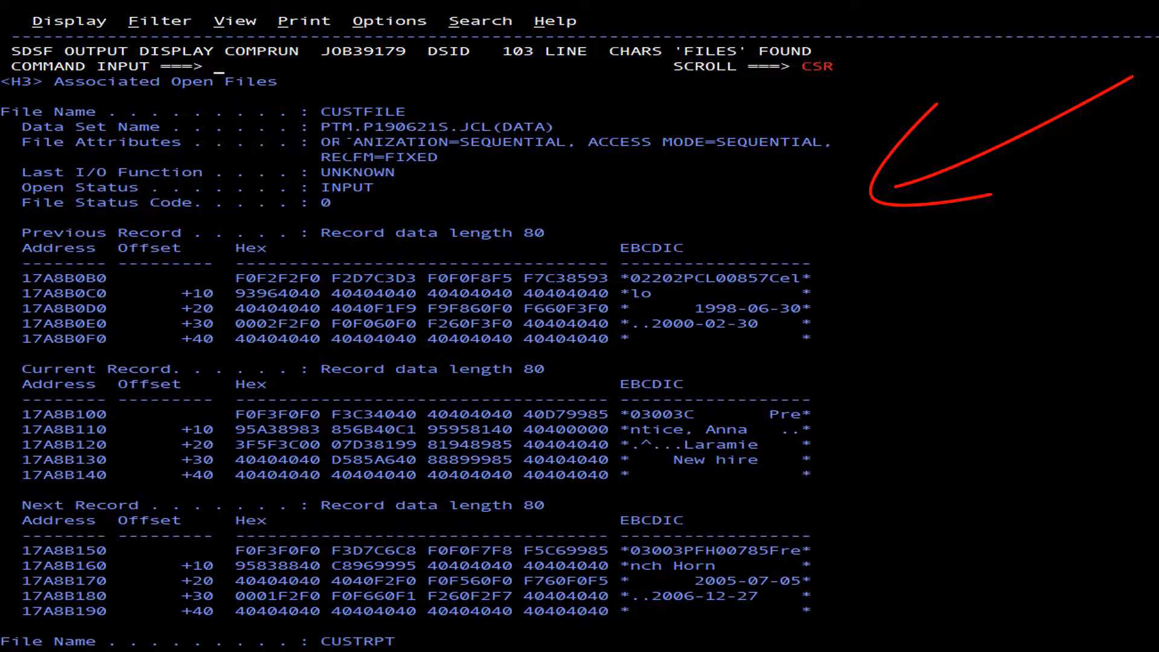
pyautogui.write('sfa')
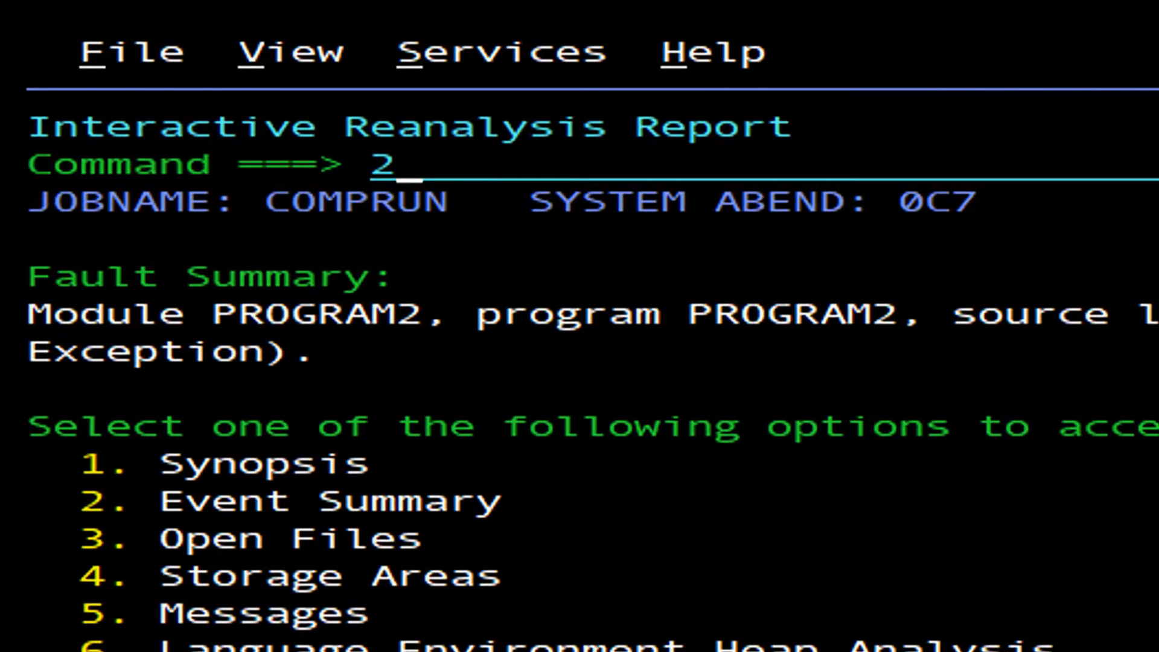
# Step: From the Event Summary, build the COBOL Explorer view of PROGRAM1 using CUST-REC and CUSTOMER-BALANCE-STATS
pyautogui.press('Enter')
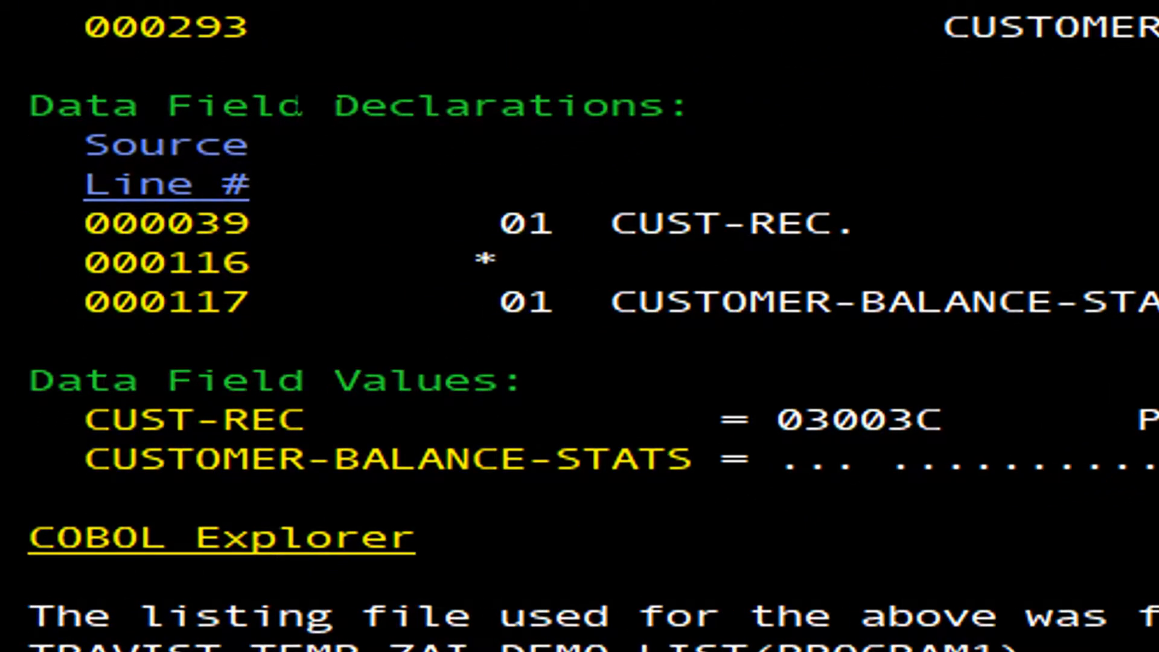
pyautogui.click(210, 537)
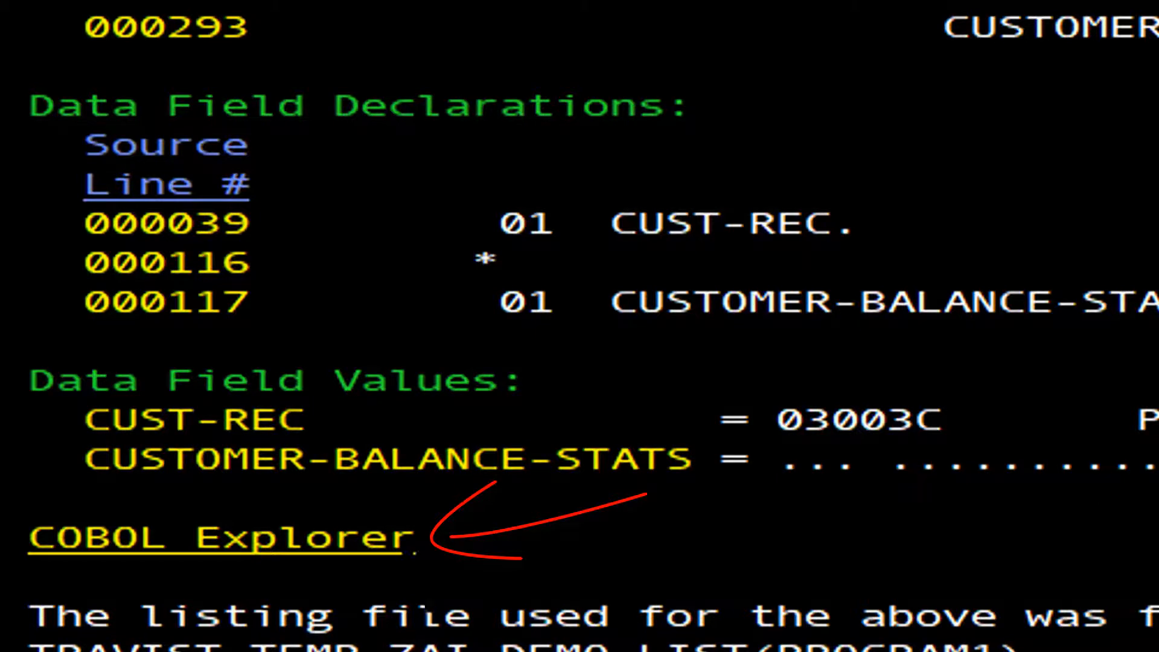
pyautogui.click(217, 538)
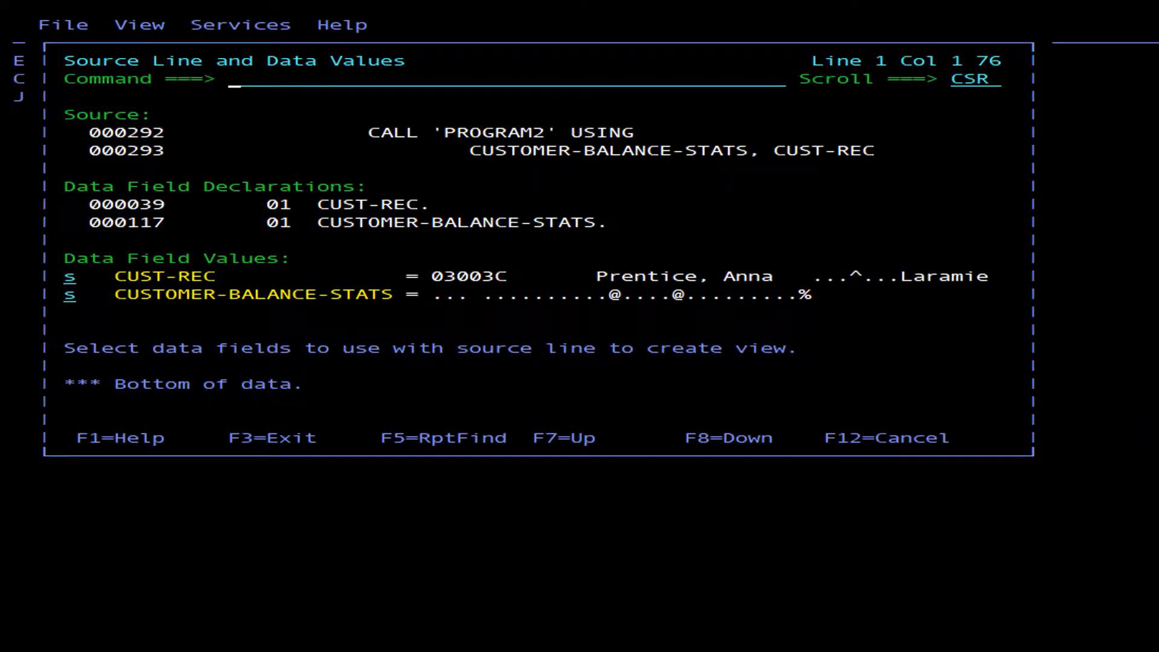
pyautogui.press('F12')
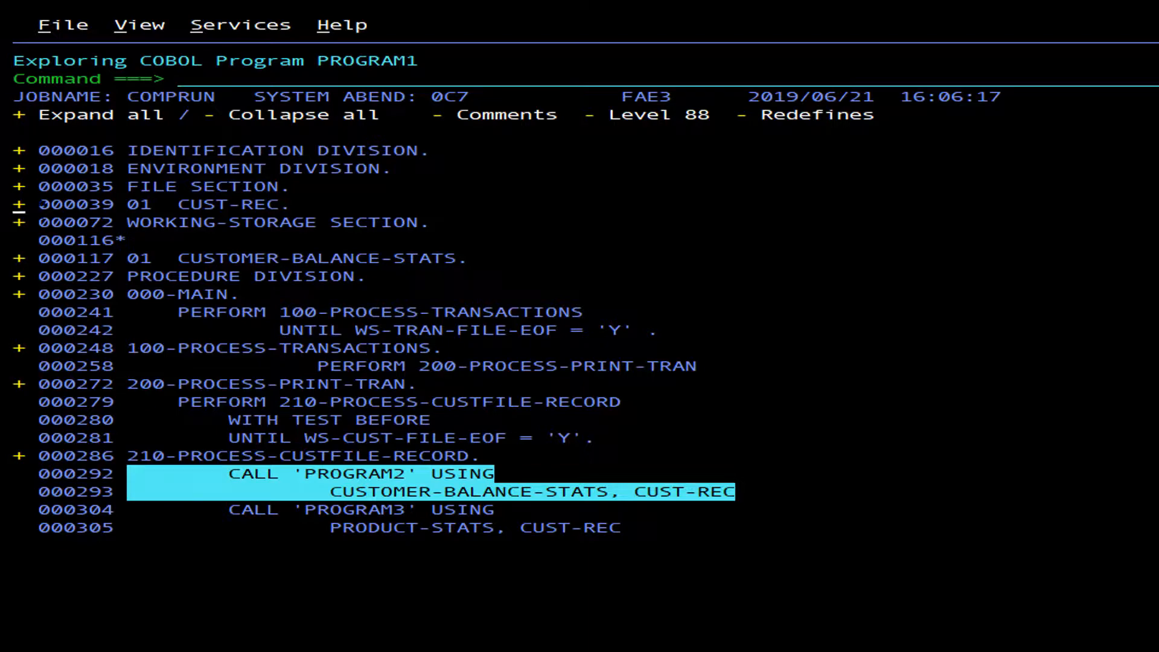
# Step: Expand the 01 CUST-REC definition to show its fields, including packed-decimal CUST-ACCT-BALANCE
pyautogui.click(21, 203)
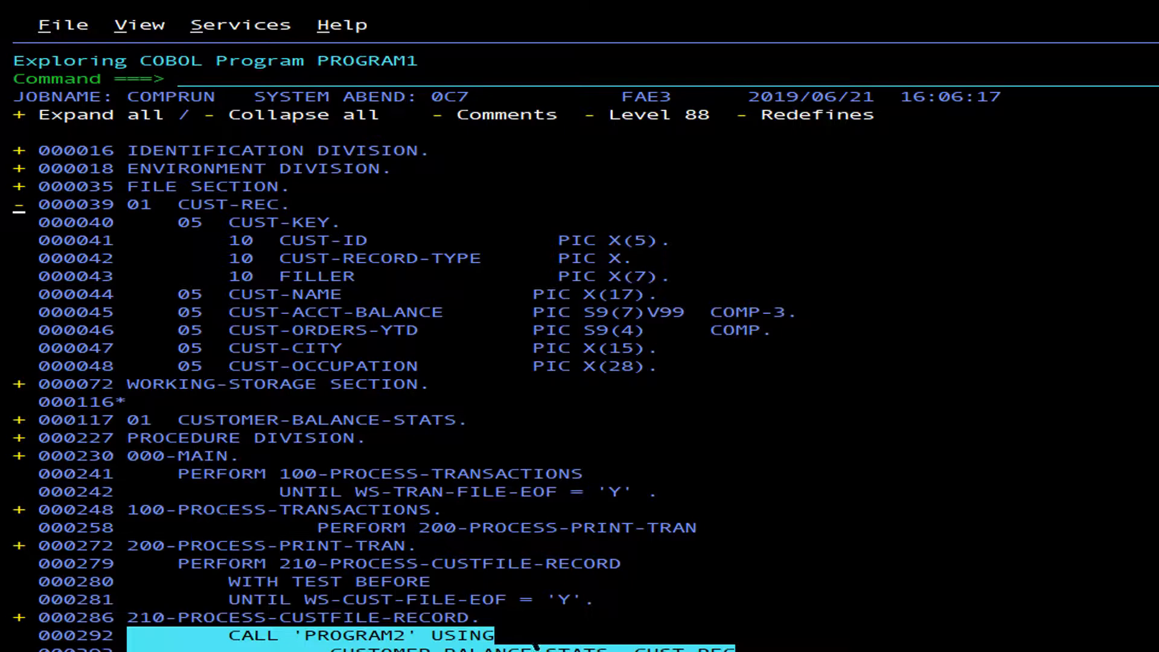
pyautogui.click(20, 167)
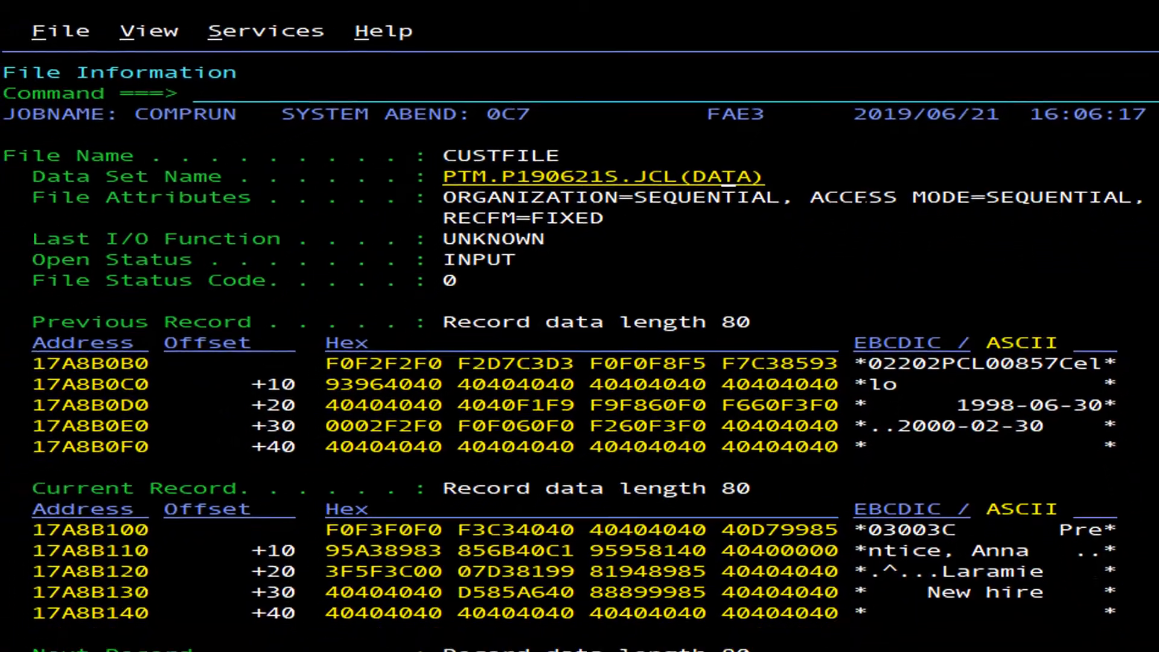
# Step: Choose Edit on the CUSTFILE data set PTM.P190621S.JCL(DATA) from Data Set Actions
pyautogui.click(603, 176)
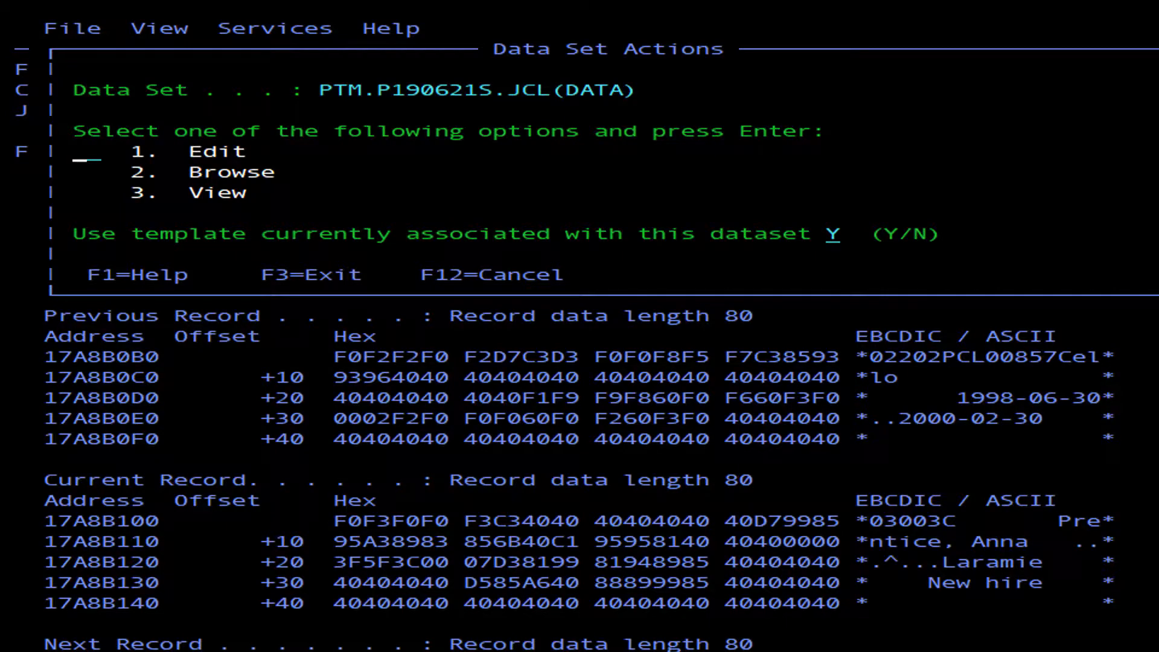
pyautogui.write('1')
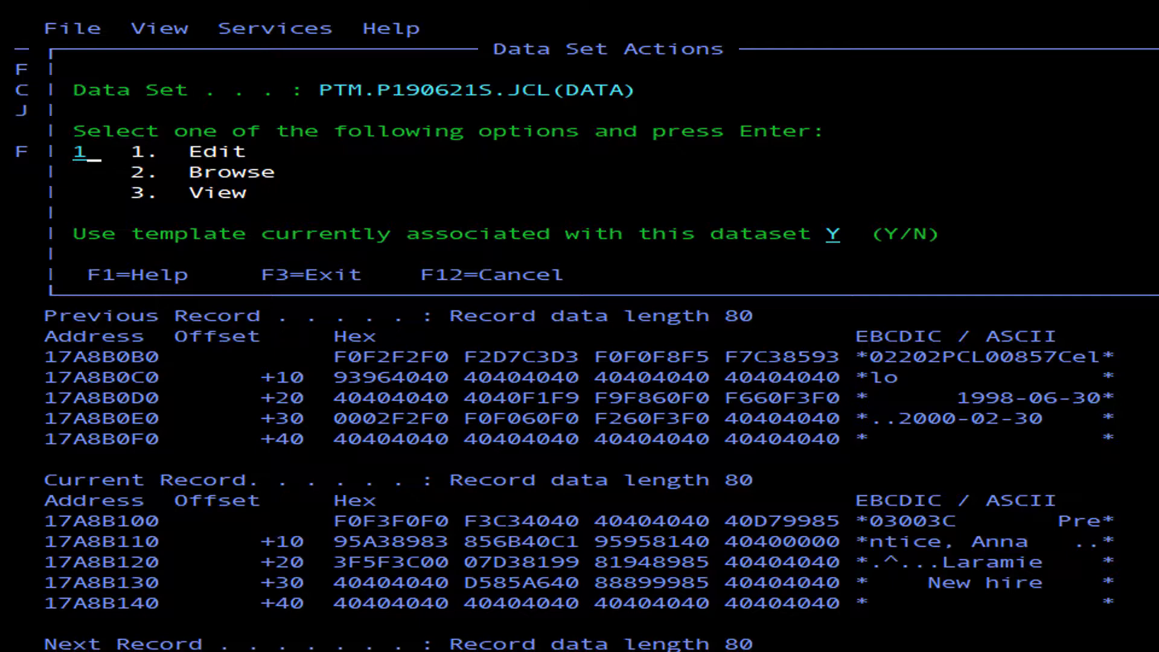
pyautogui.press('Enter')
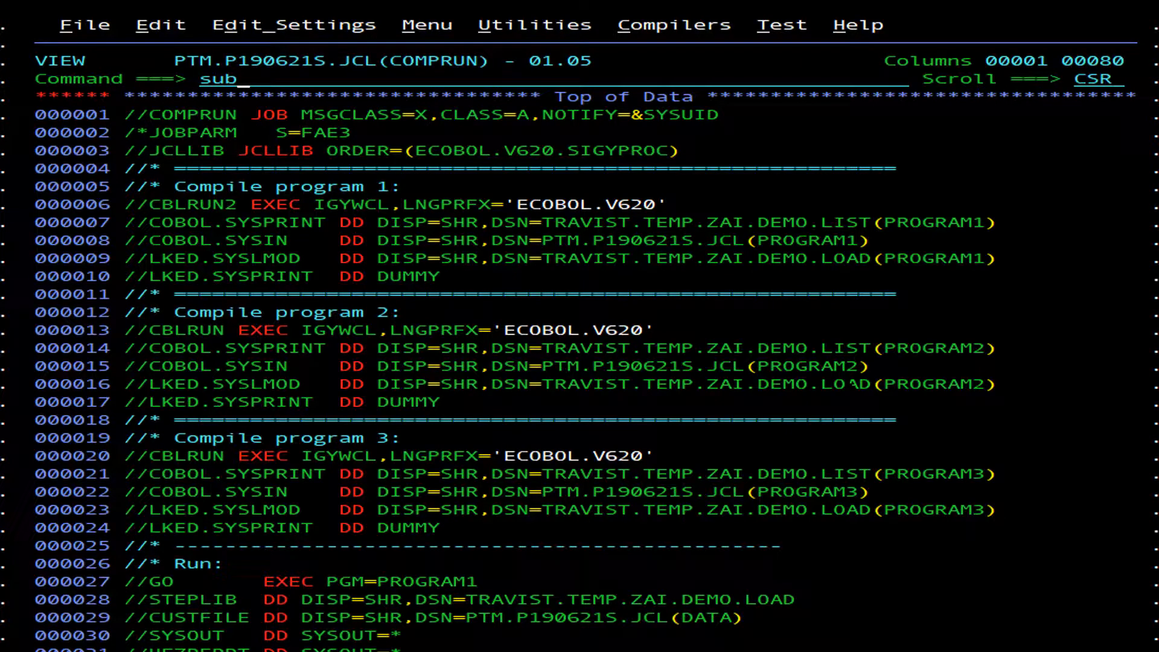
# Step: Resubmit COMPRUN with SUB and start SDSF with START S to follow the rerun
pyautogui.press('Enter')
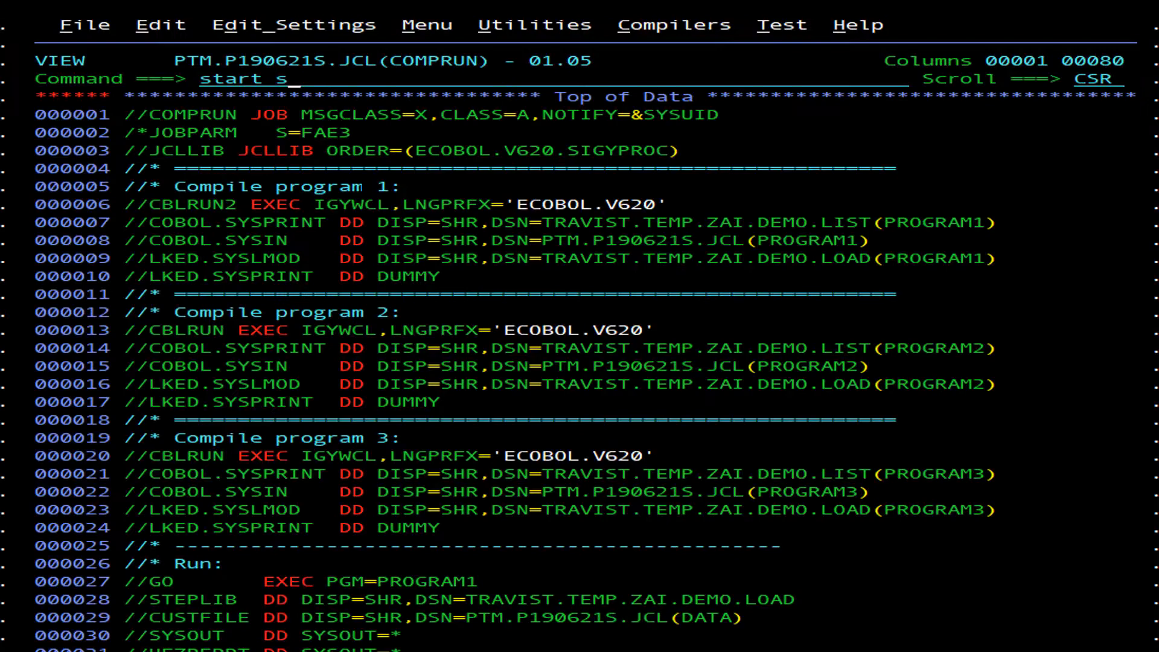
pyautogui.press('Enter')
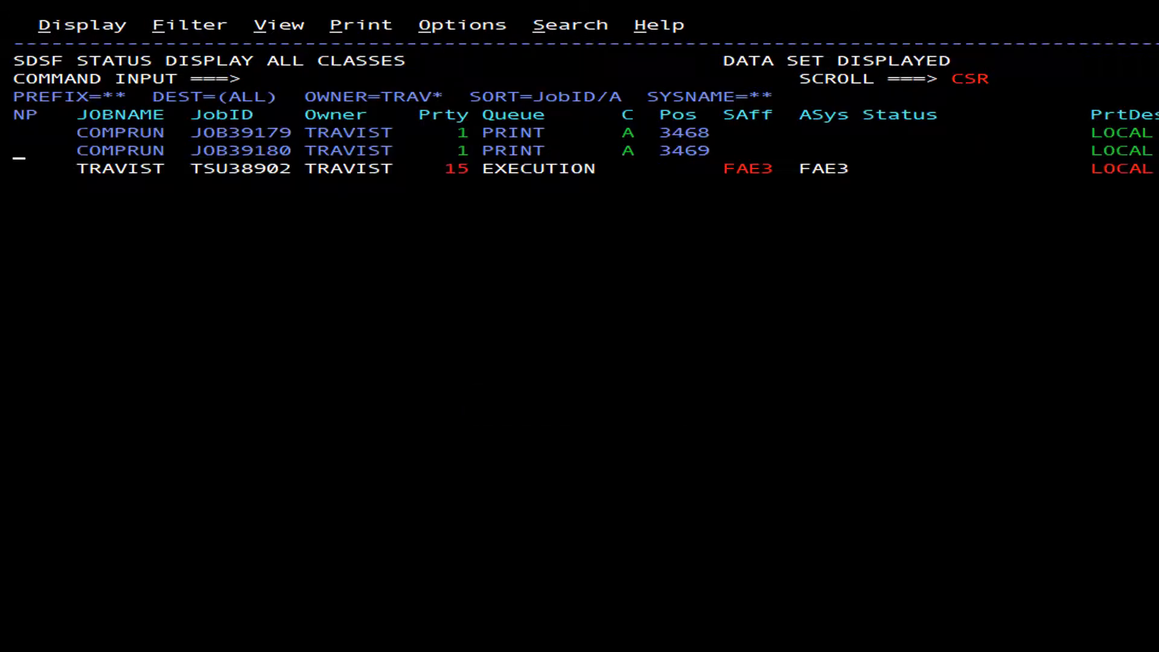
# Step: List the job data sets of rerun job JOB39180 with the ? selector
pyautogui.click(19, 156)
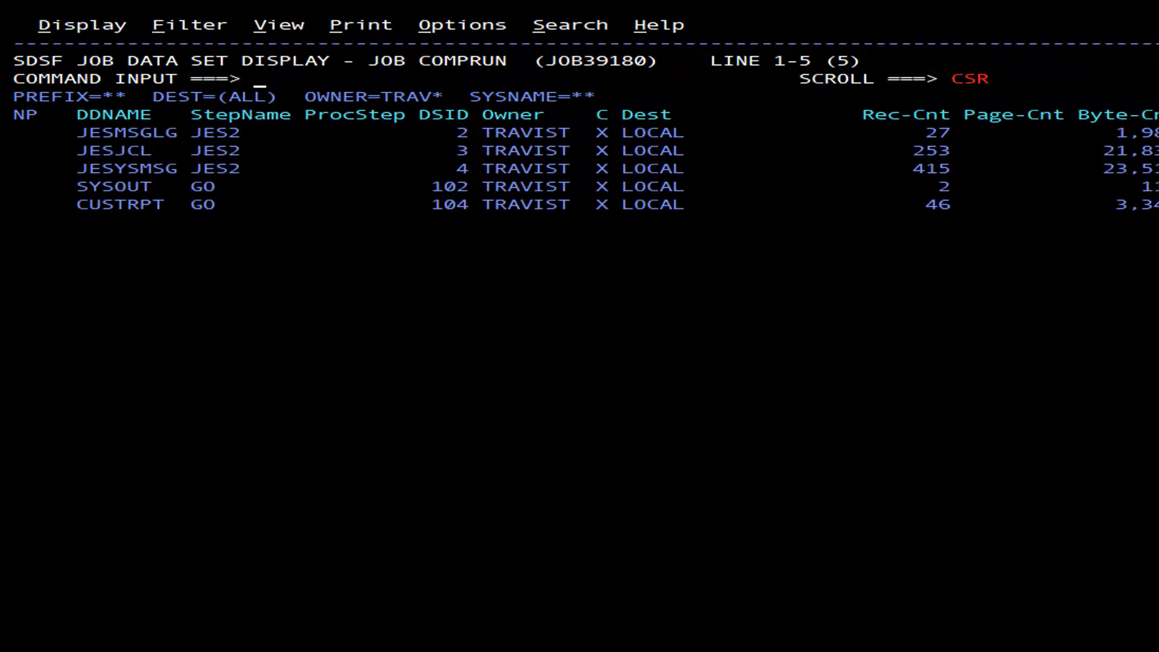